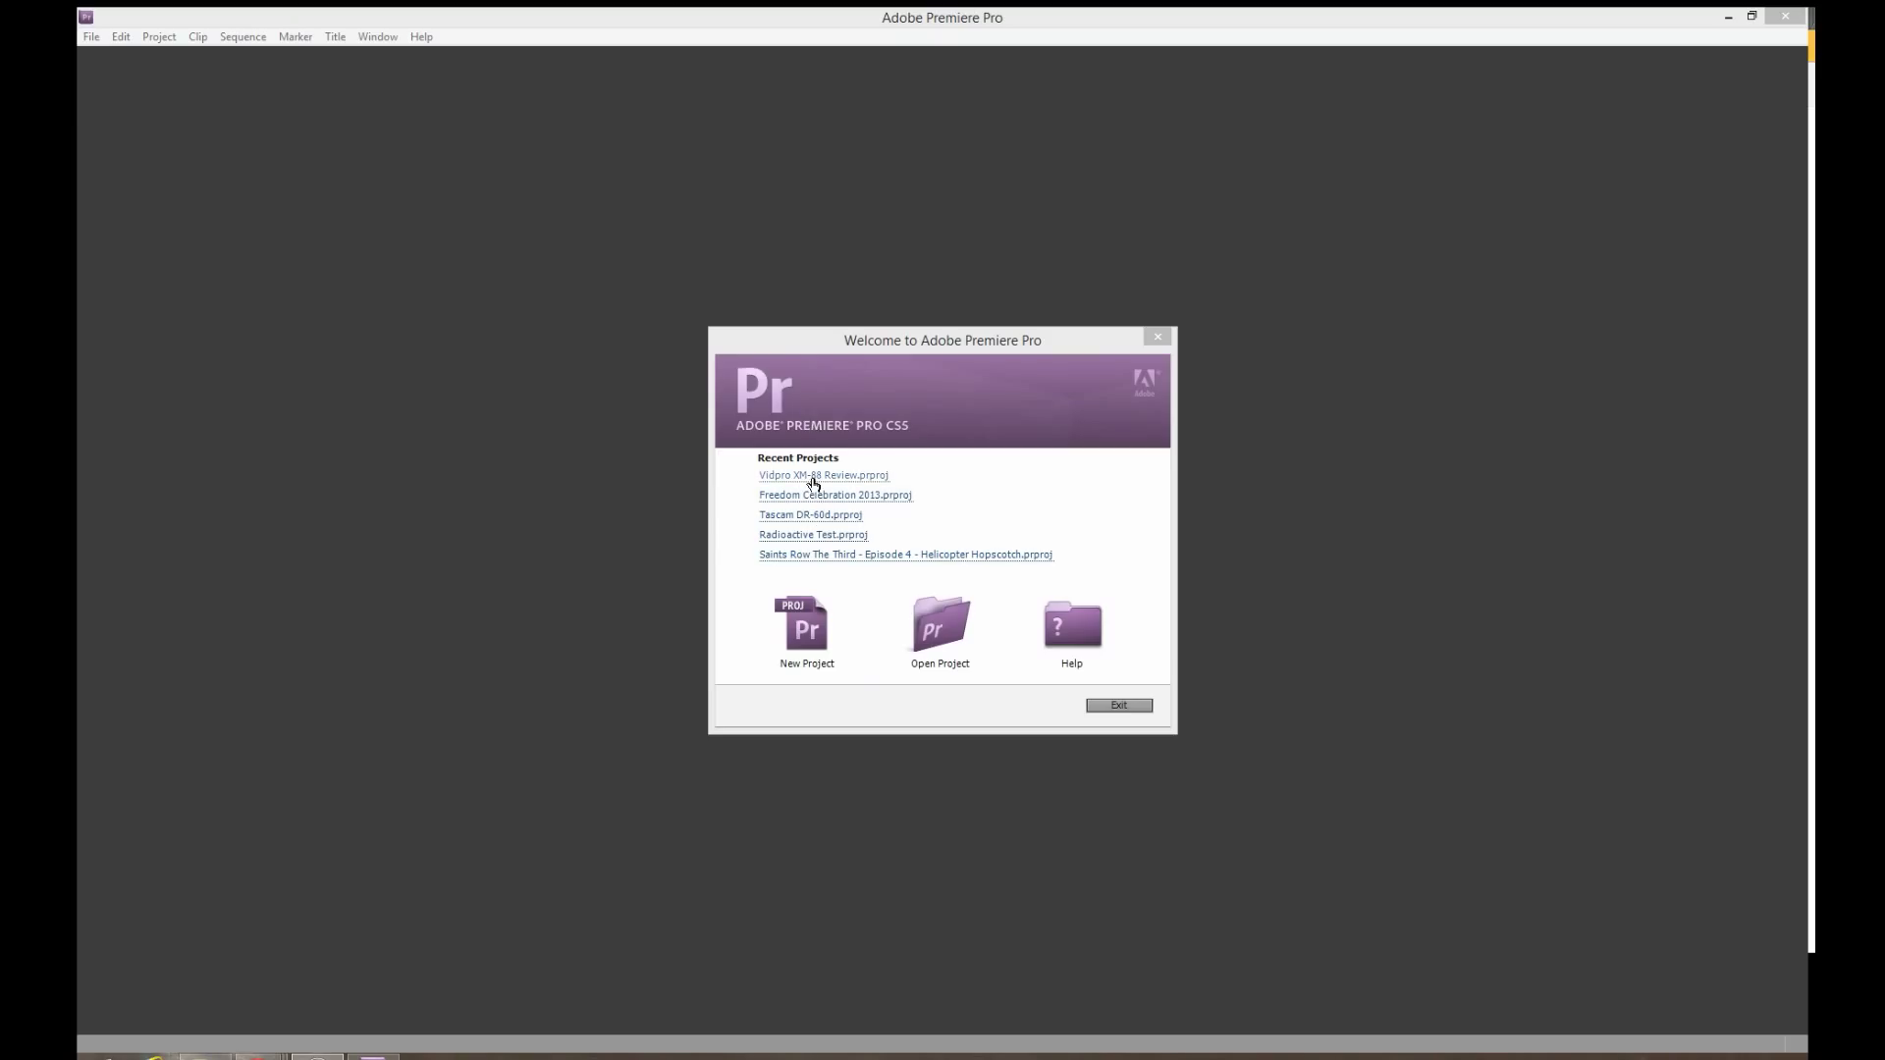
Step: Open the recent project Vidpro XM-88 Review.prproj from the Welcome screen
left_click(823, 475)
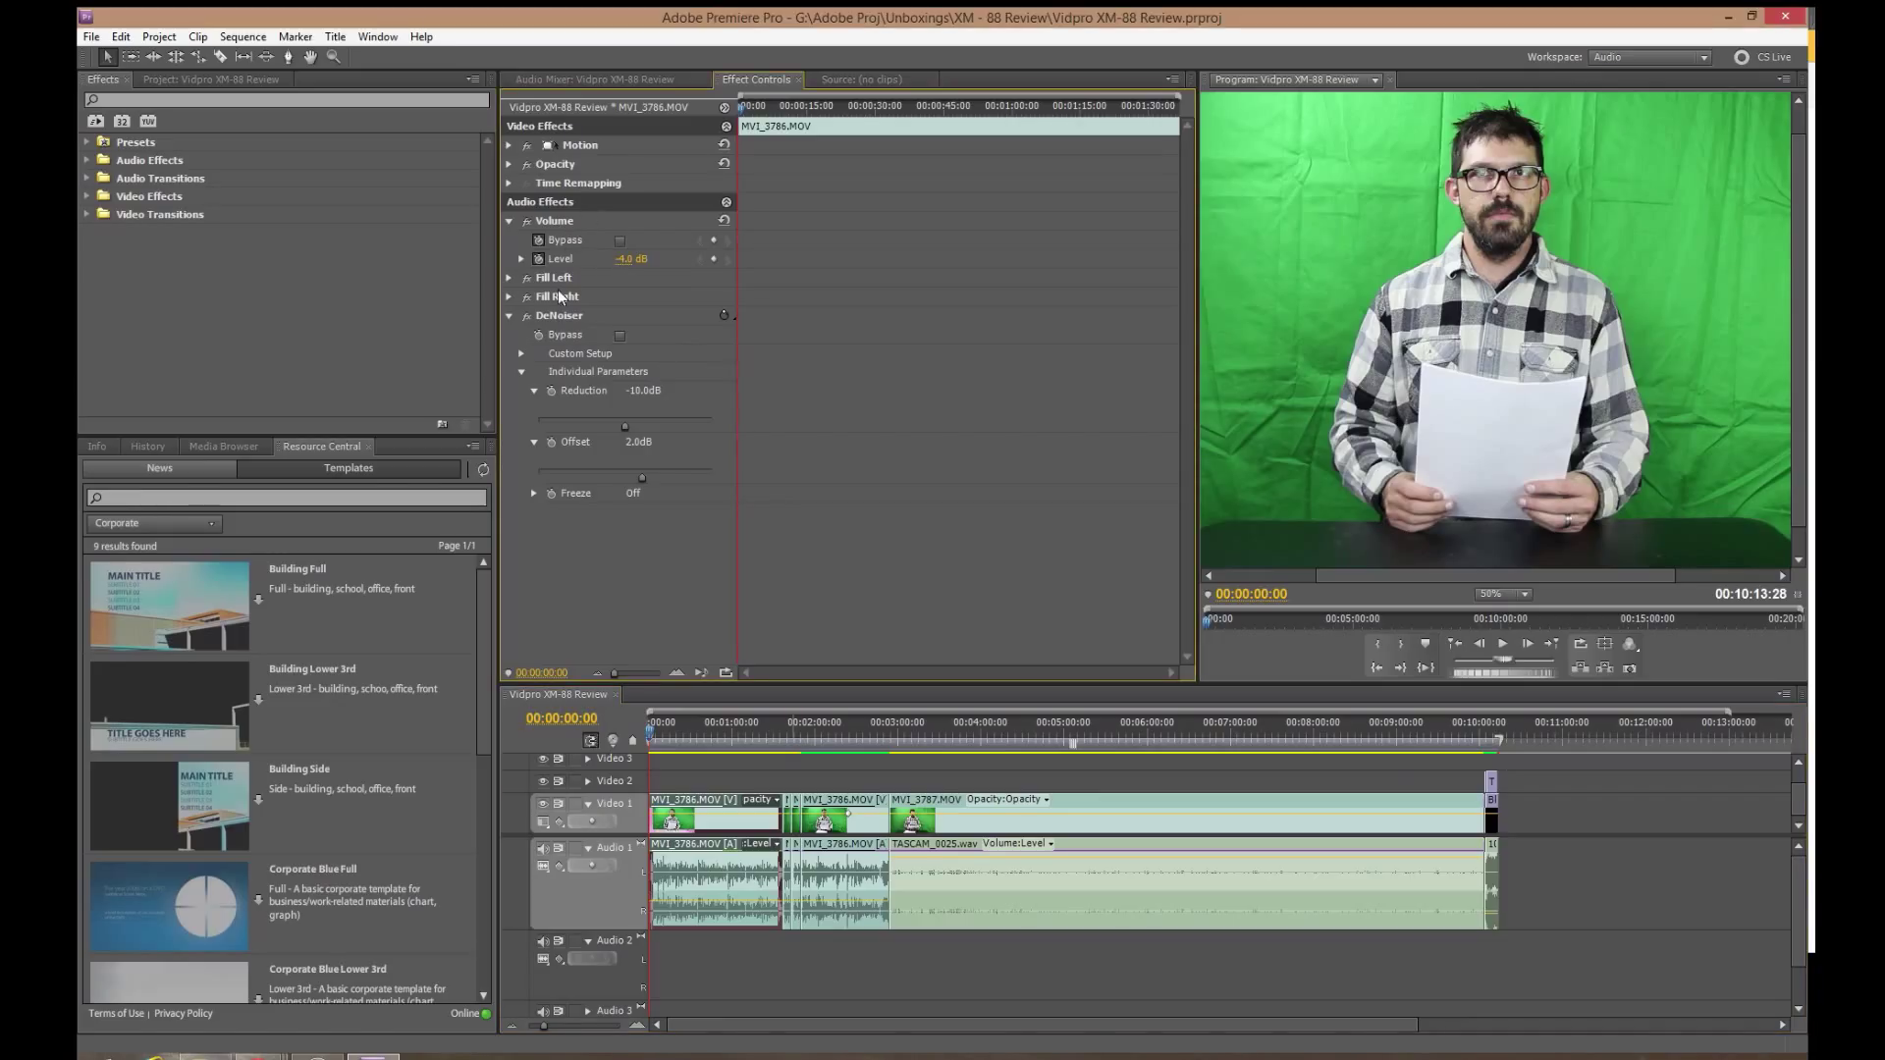
mouse_move(557, 252)
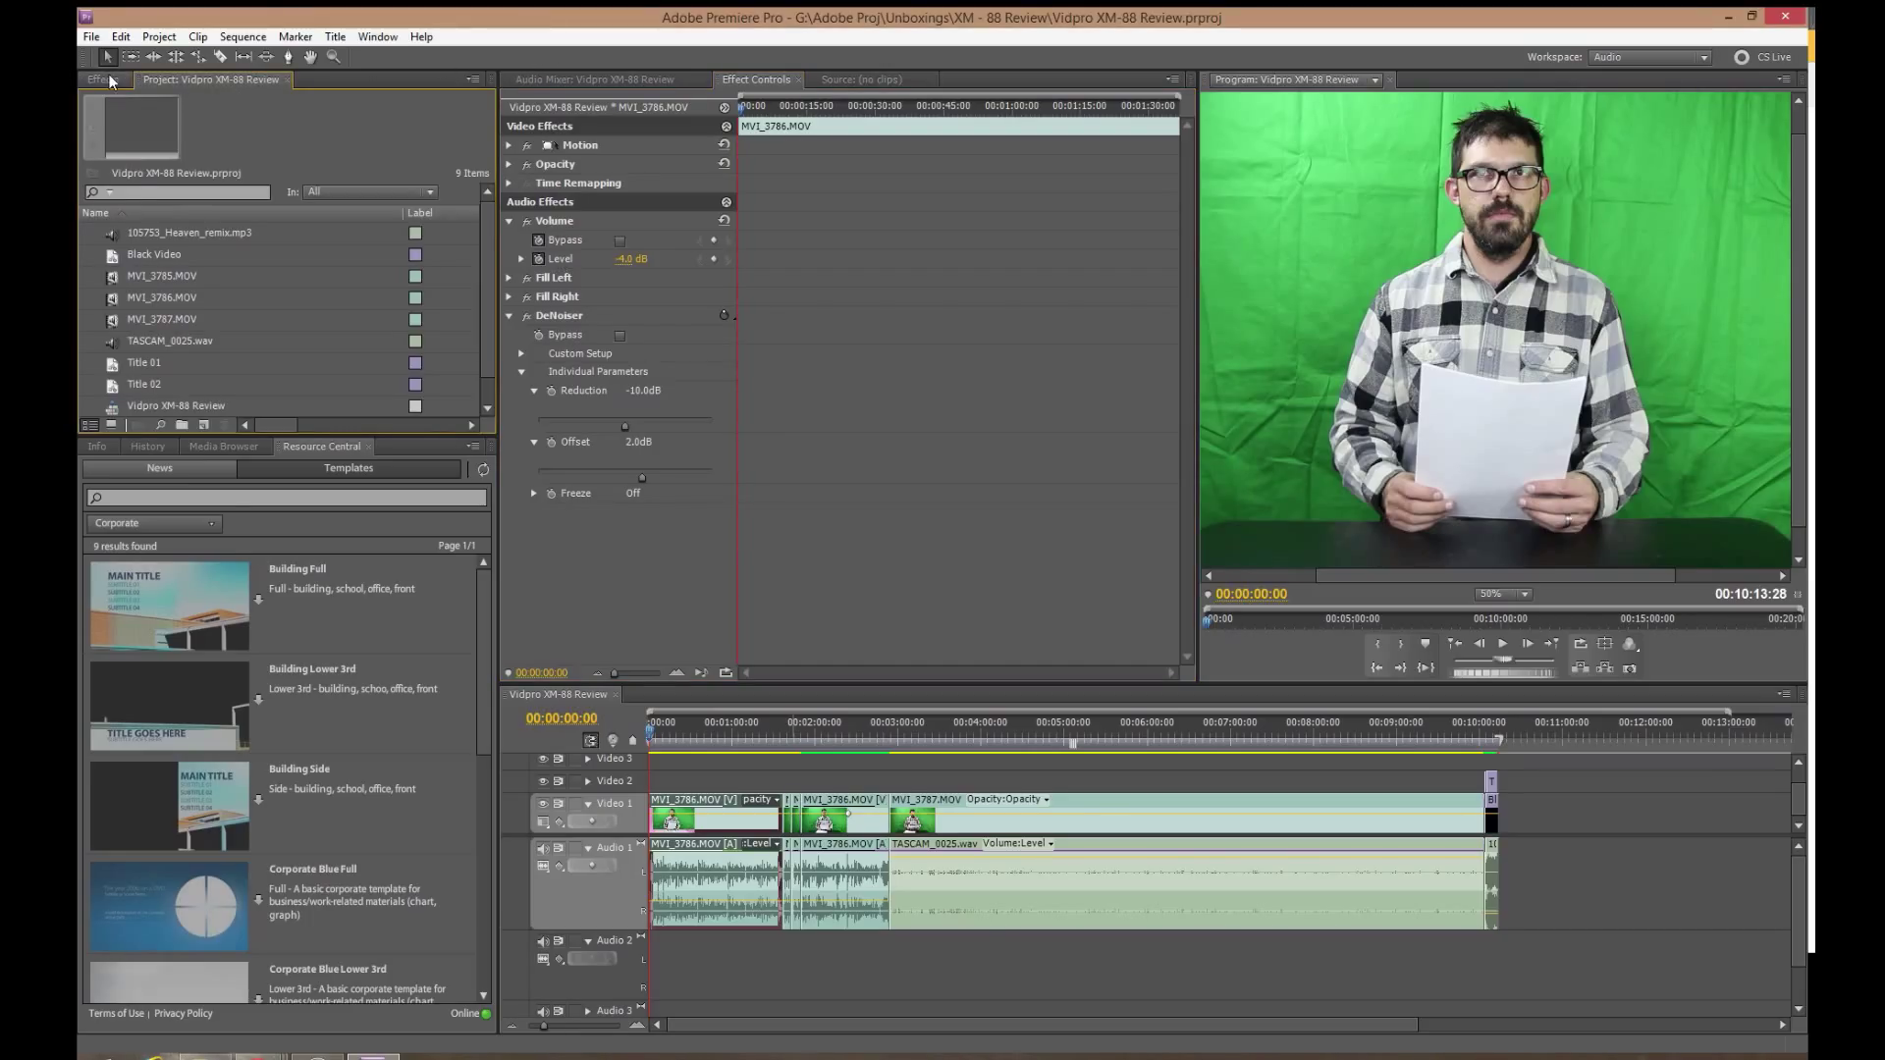
Step: Expand Audio Effects and its Mono folder in the Effects panel
left_click(102, 80)
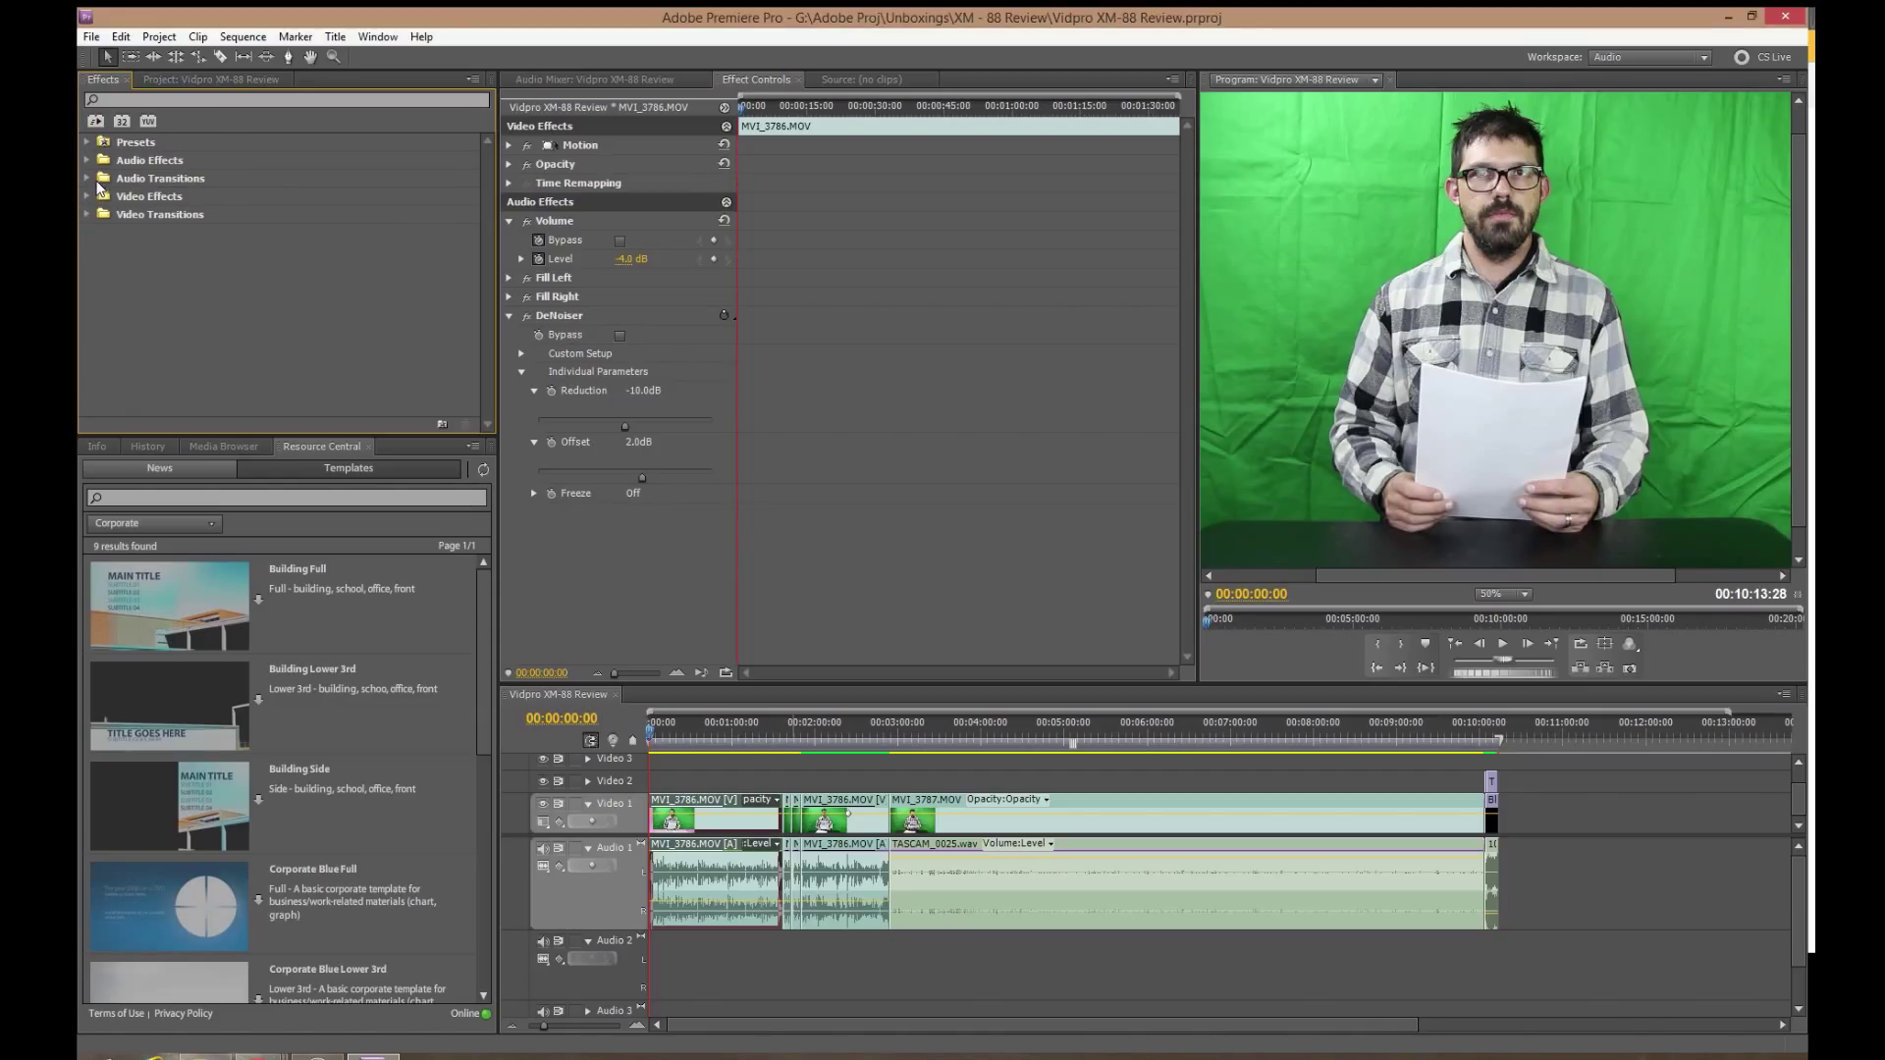
left_click(86, 160)
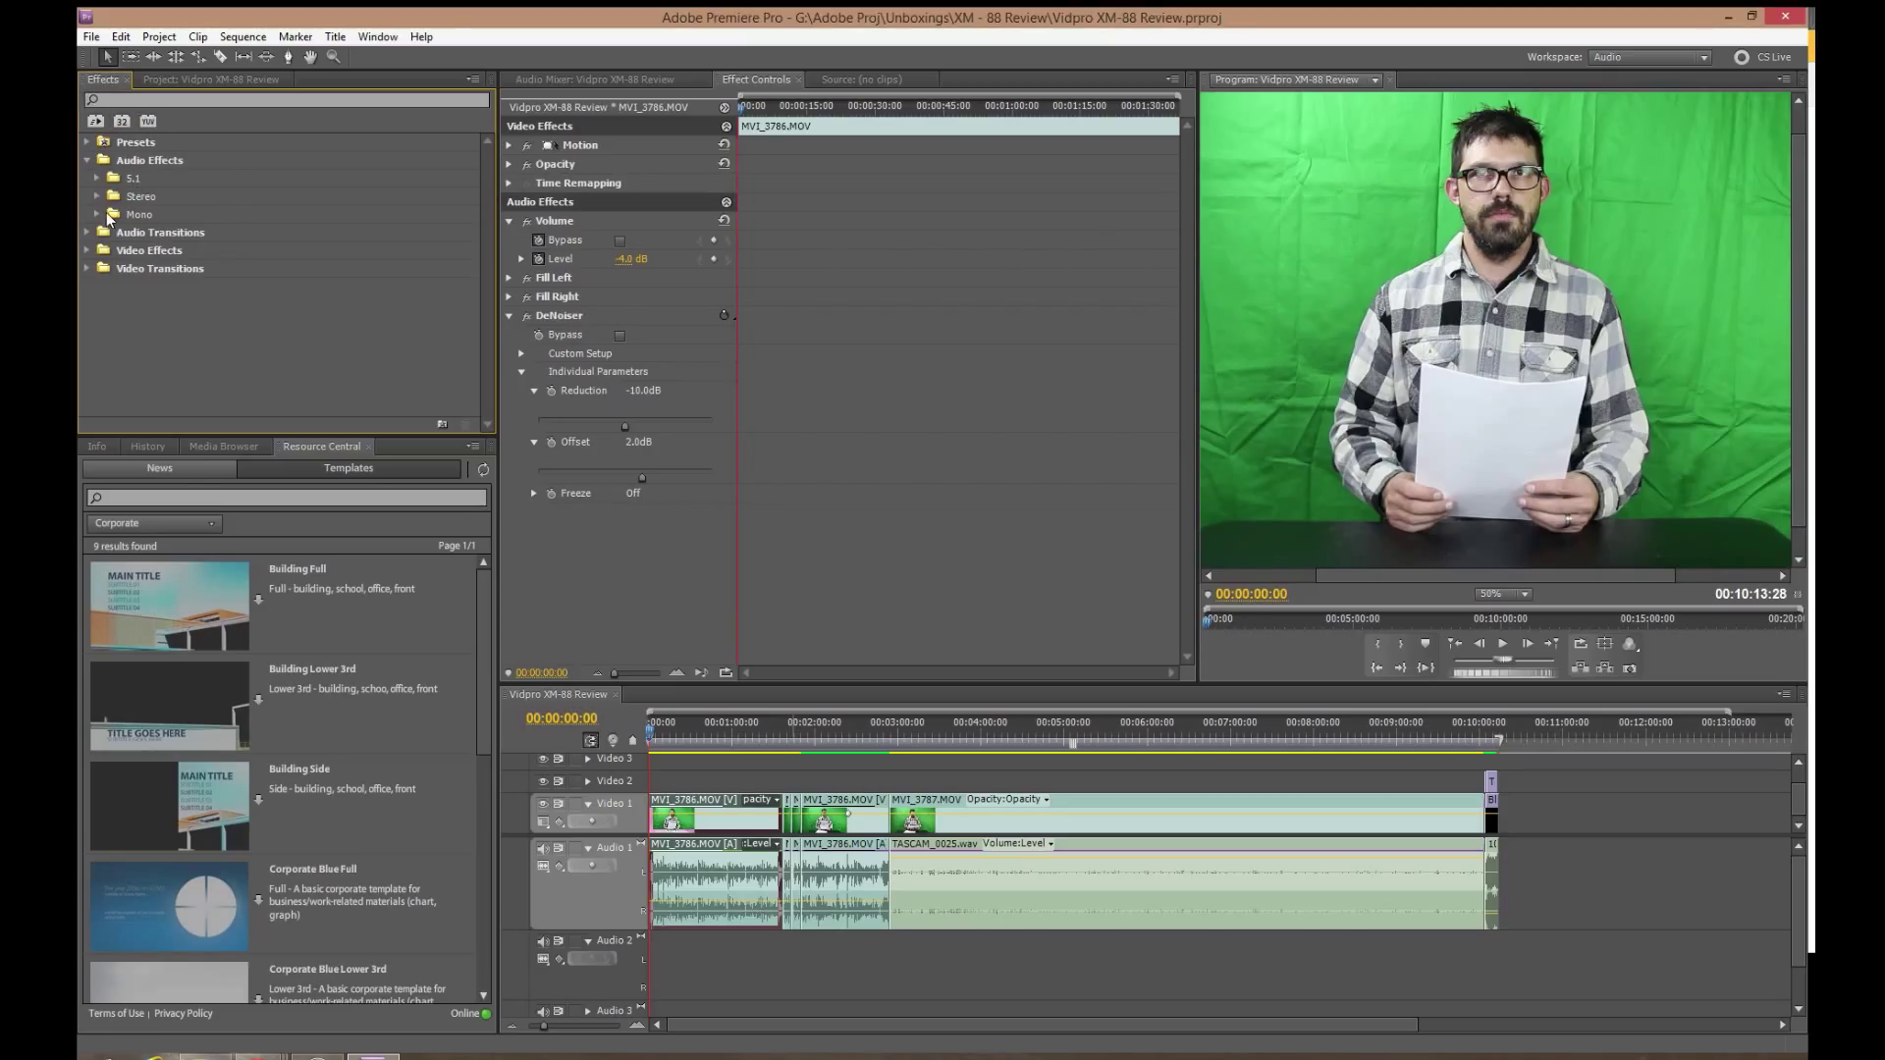
left_click(96, 196)
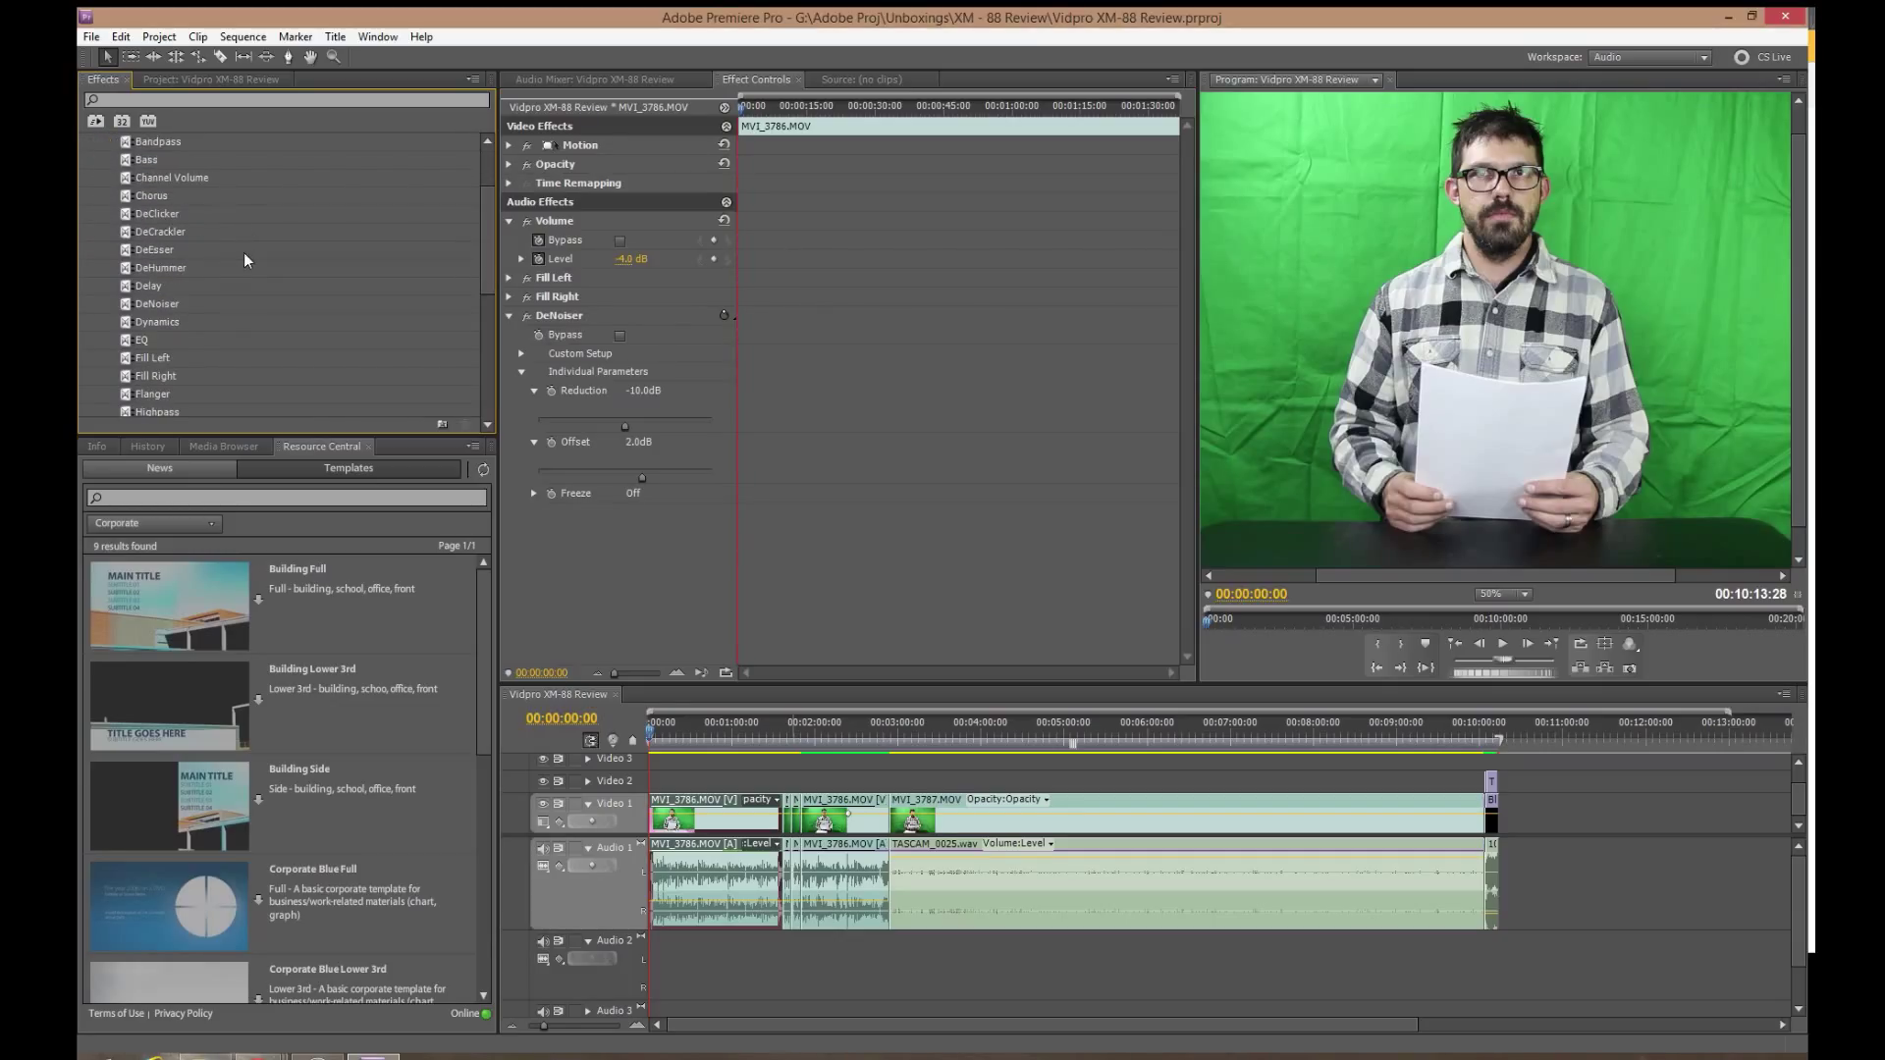
mouse_move(102, 364)
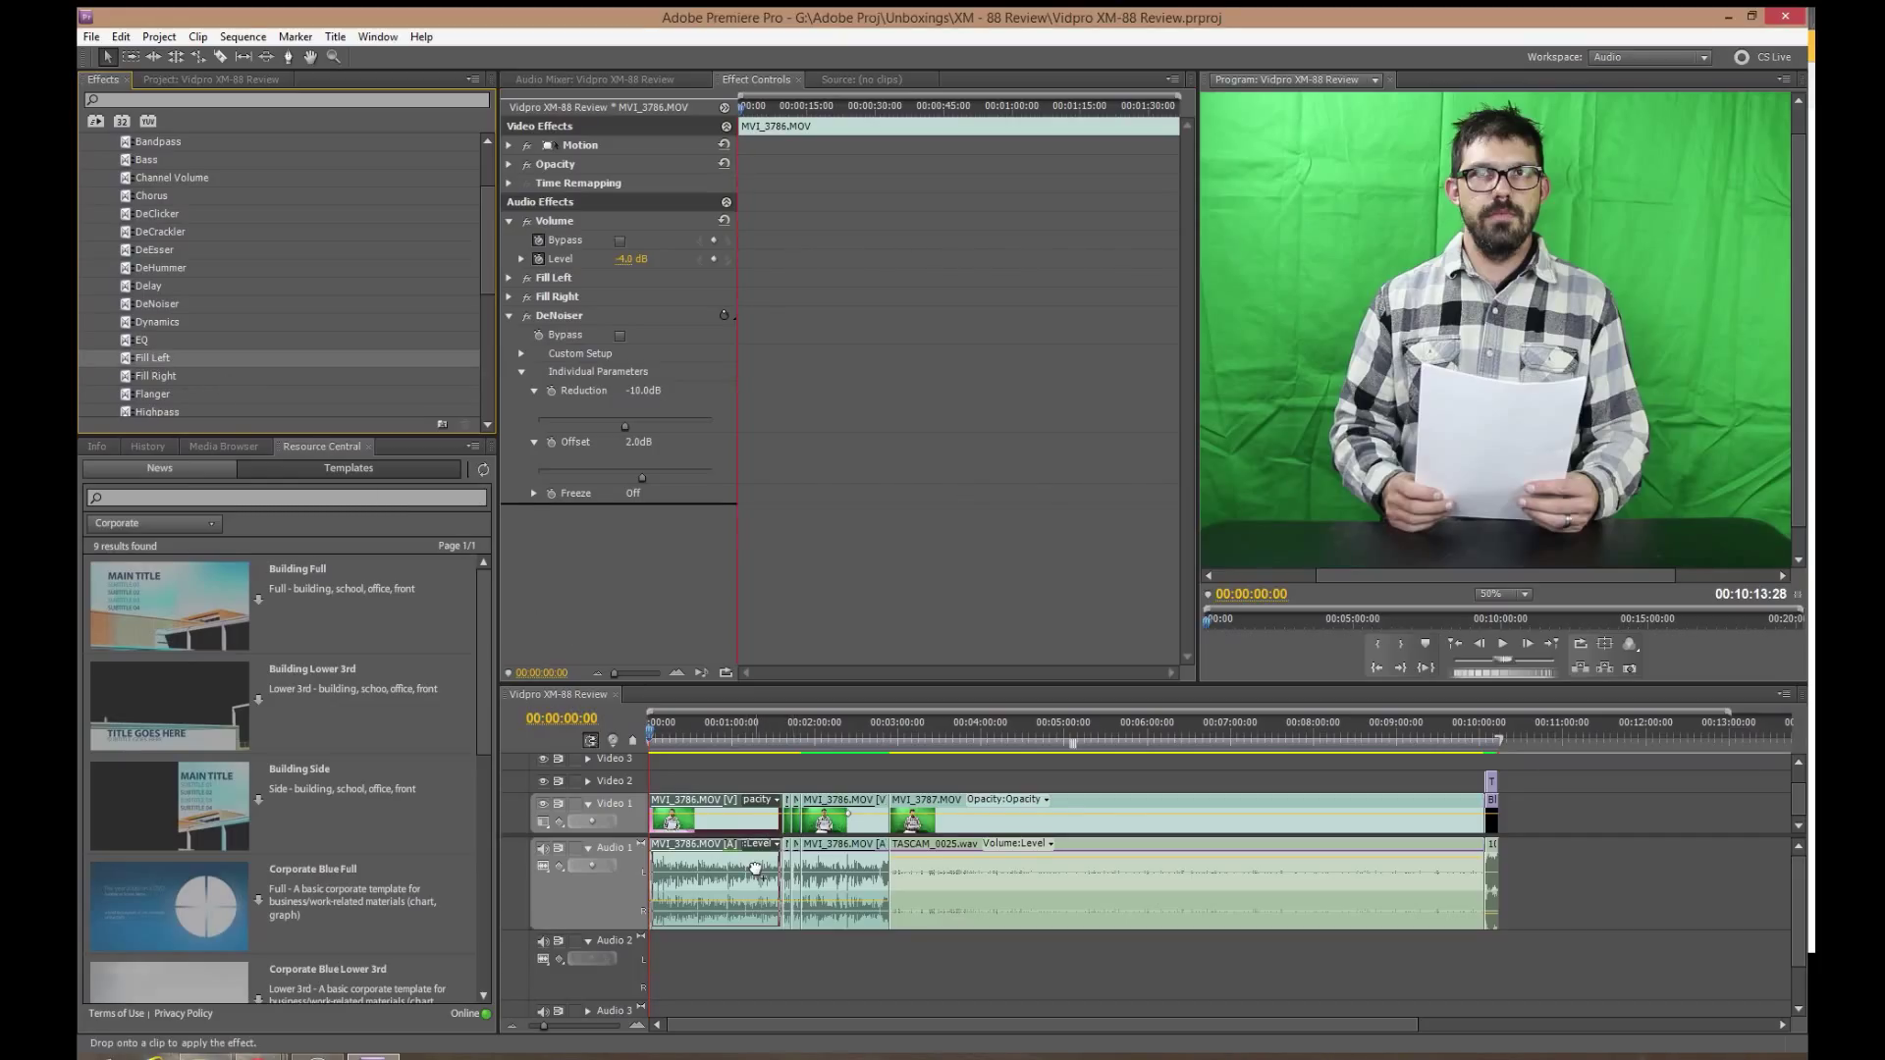
Step: Apply Fill Left and Fill Right to MVI_3786.MOV and collapse Volume in Effect Controls
left_click_drag(153, 357, 716, 878)
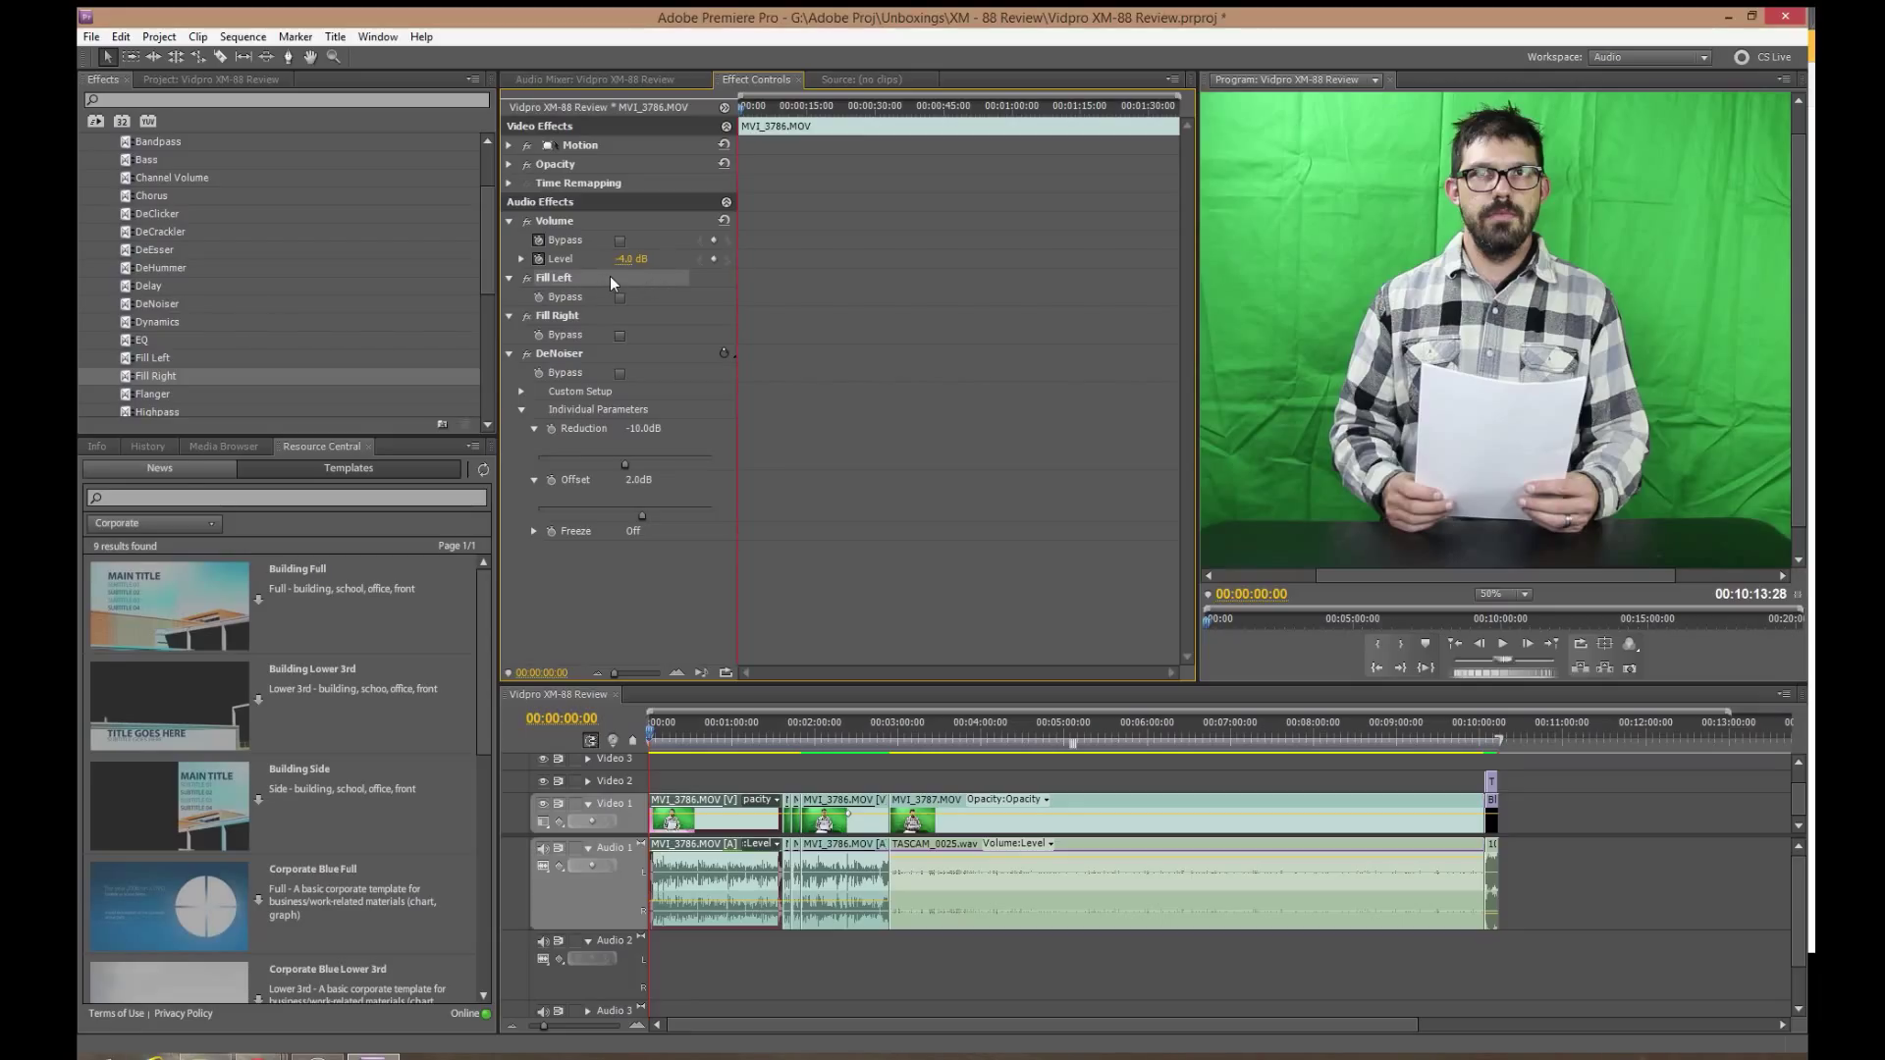
mouse_move(610, 284)
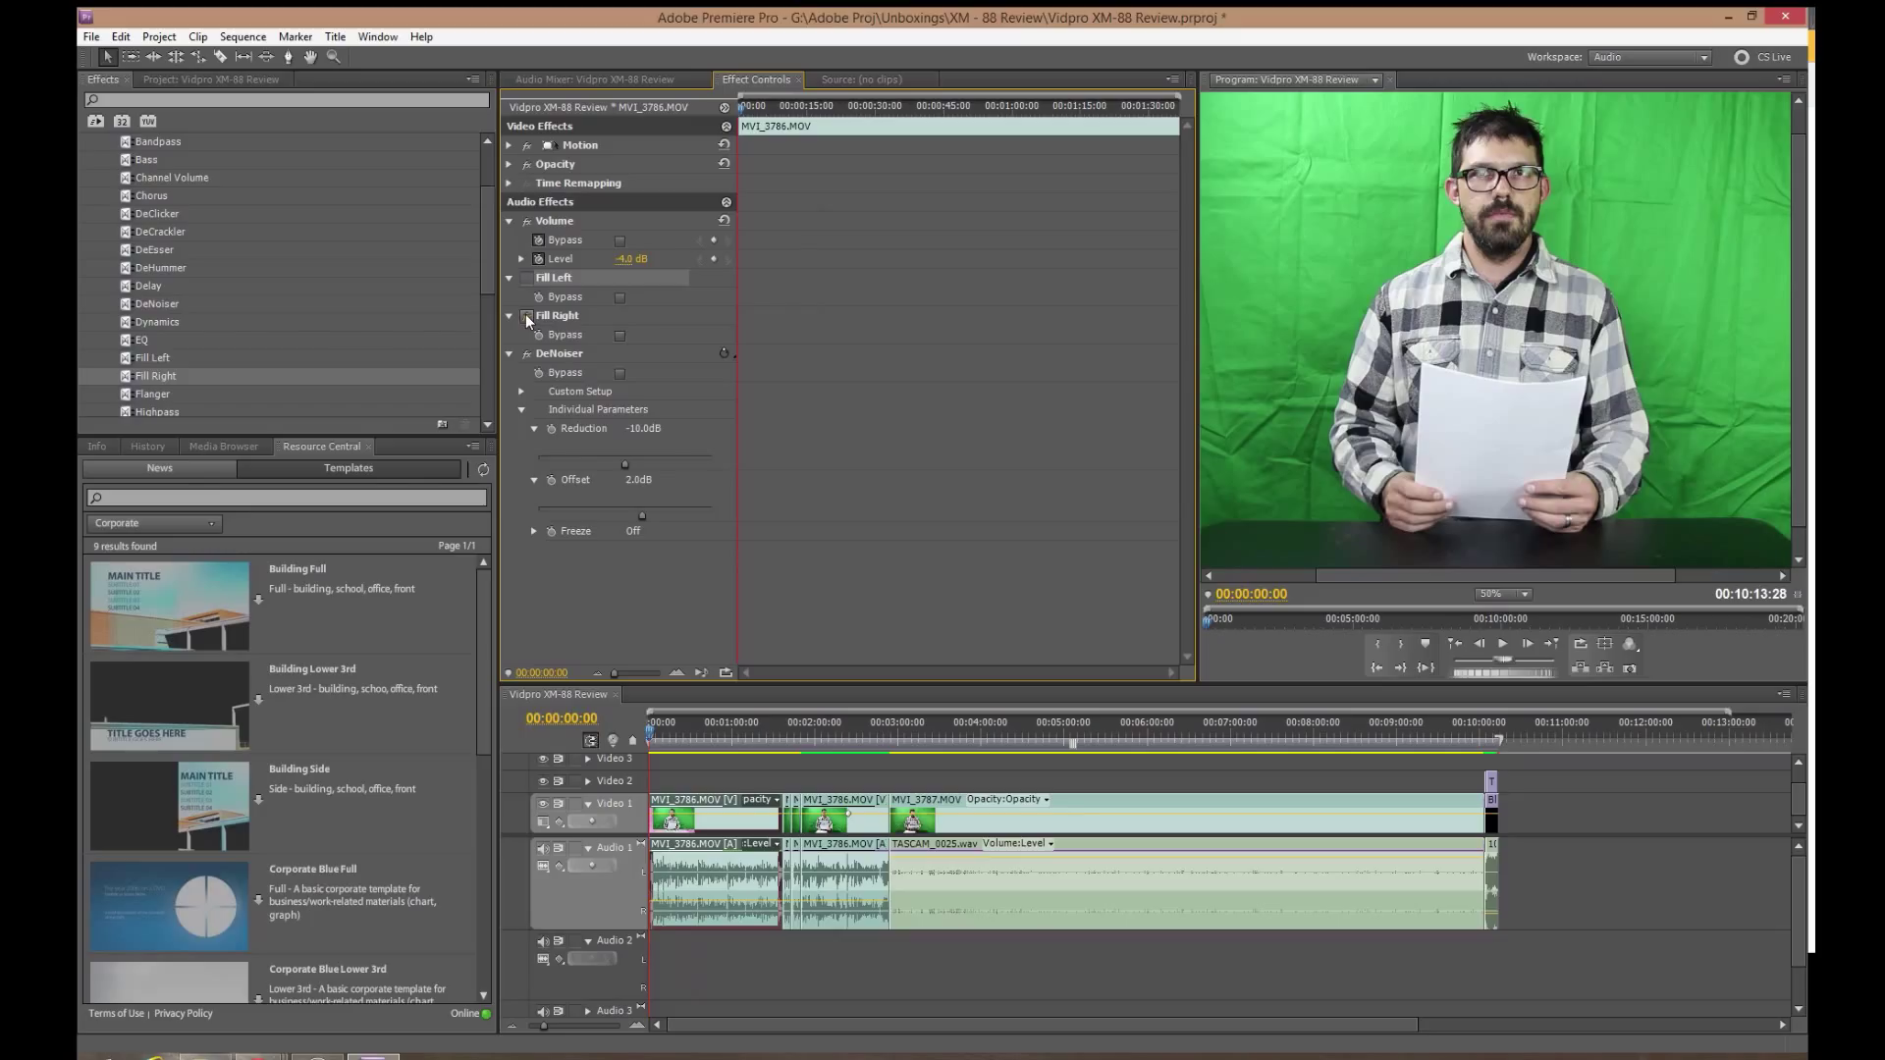
mouse_move(524, 278)
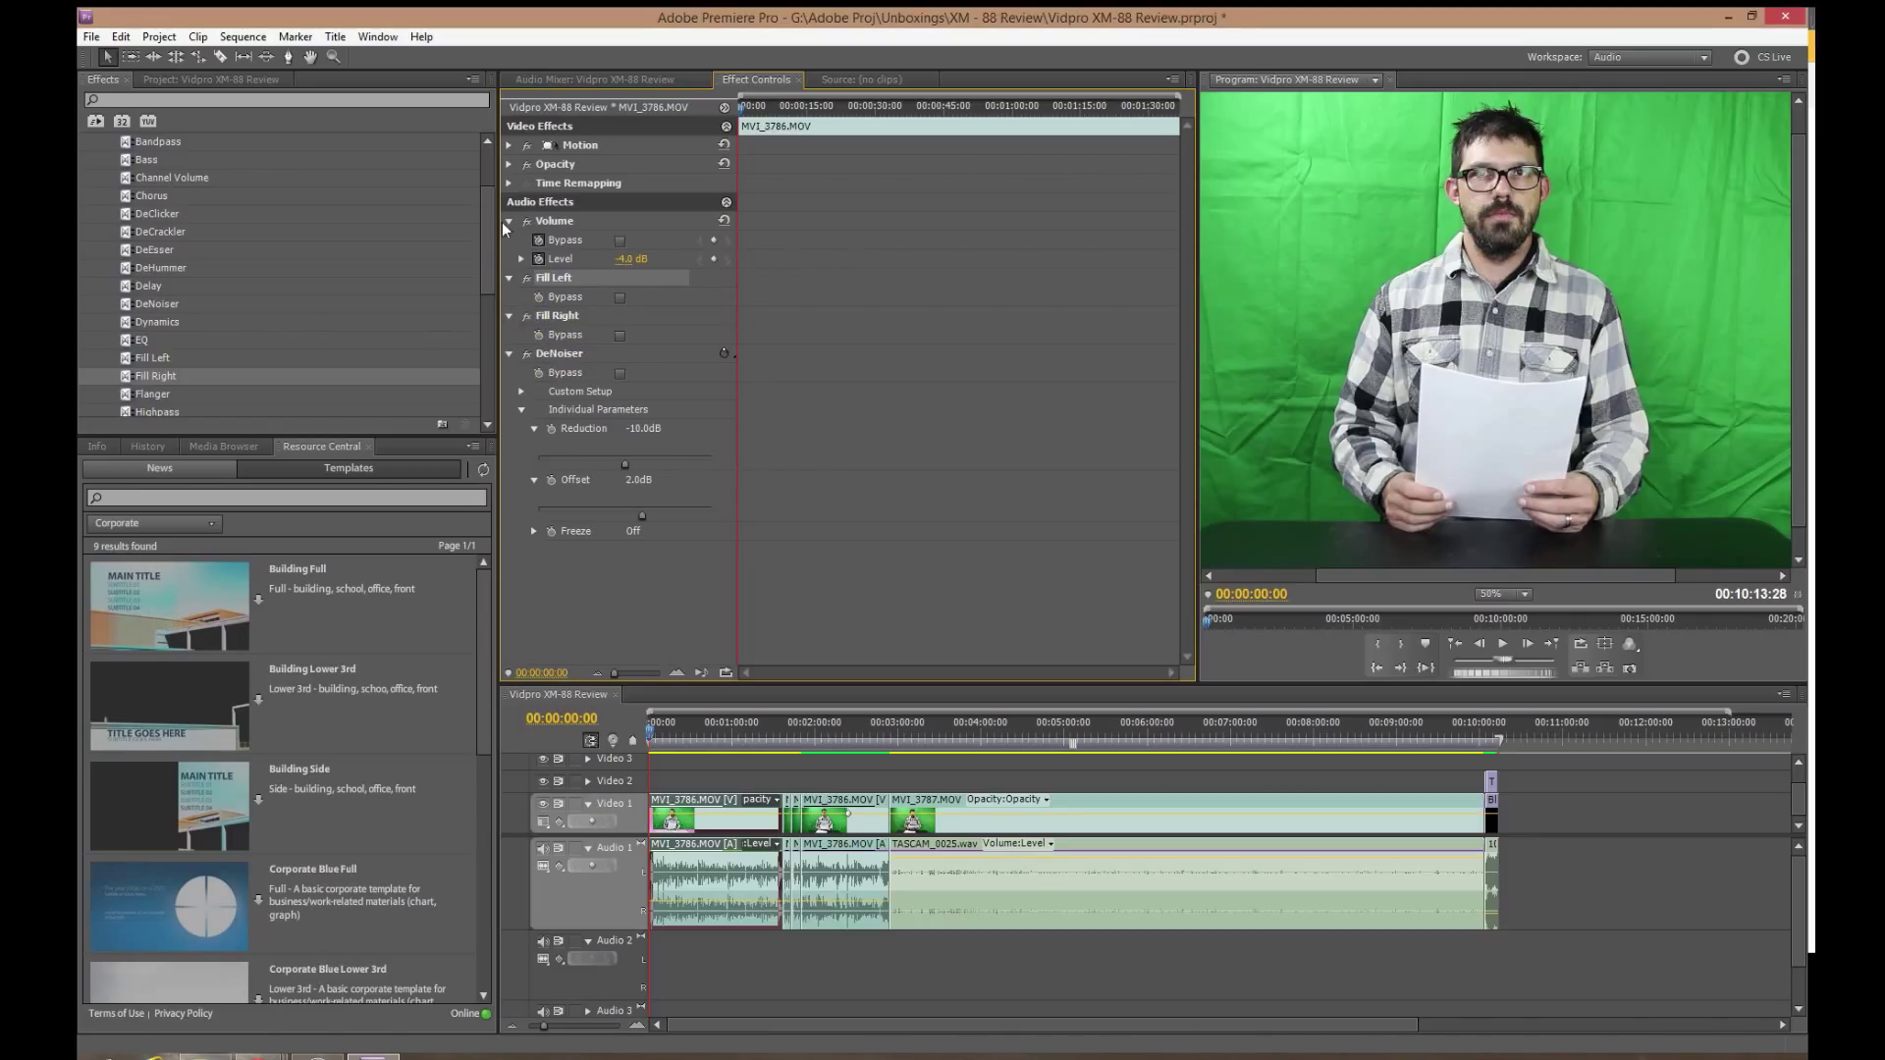
left_click(507, 221)
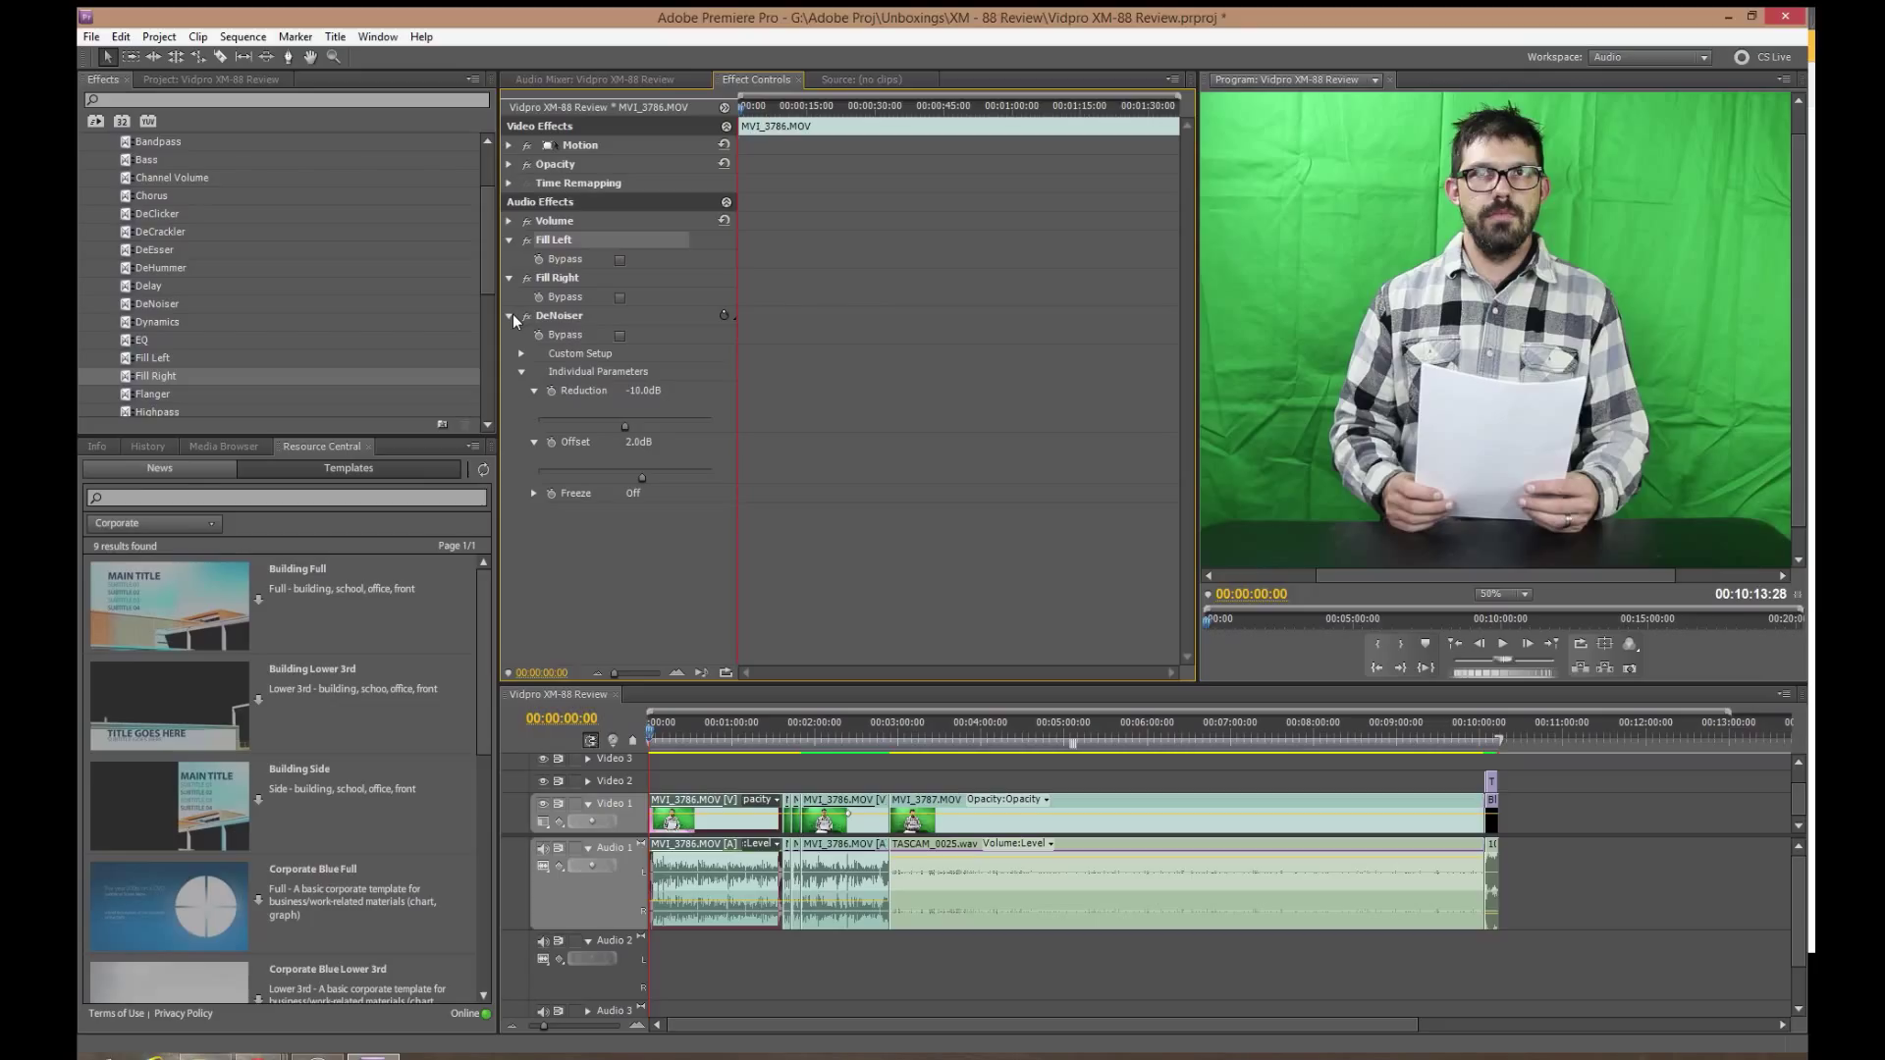